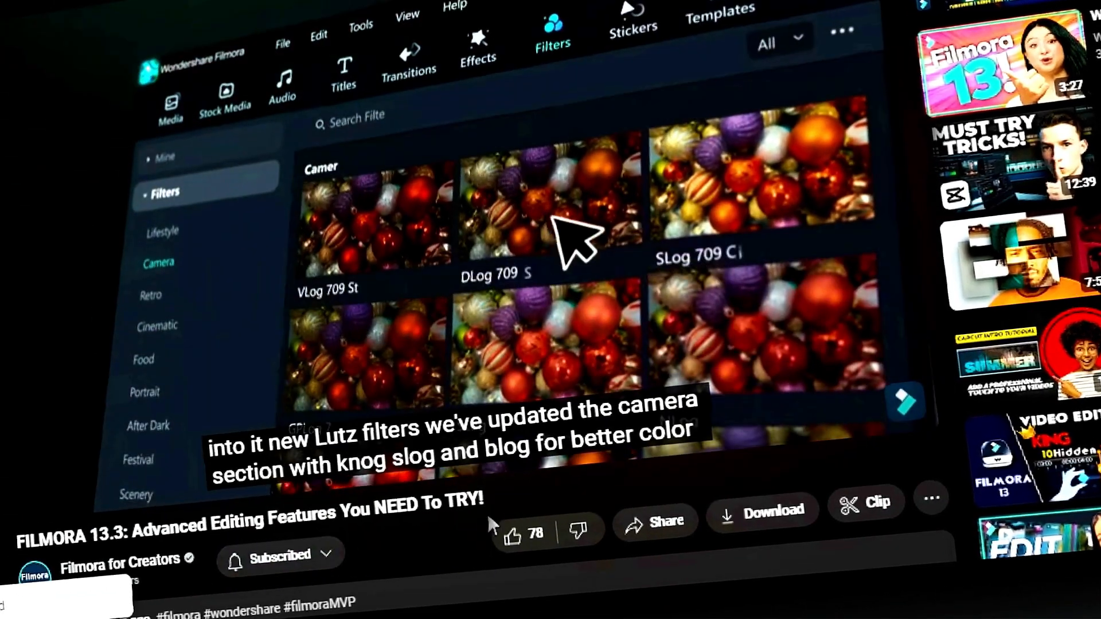
# - Import the train footage, place it on Video 1 and add extra video tracks for layering
pyautogui.click(515, 531)
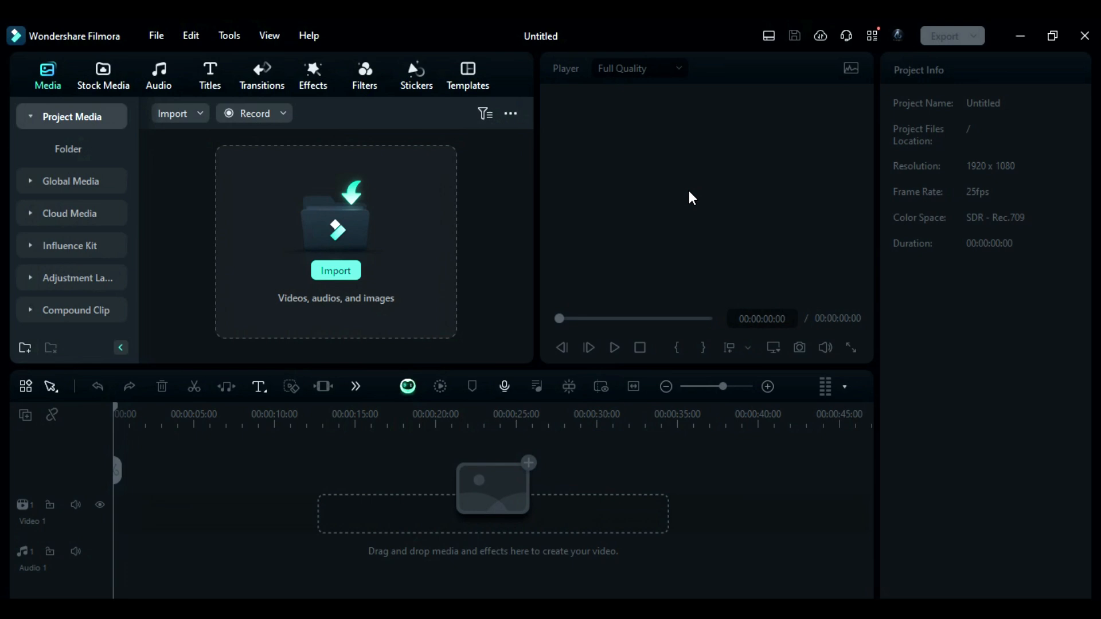
pyautogui.click(336, 270)
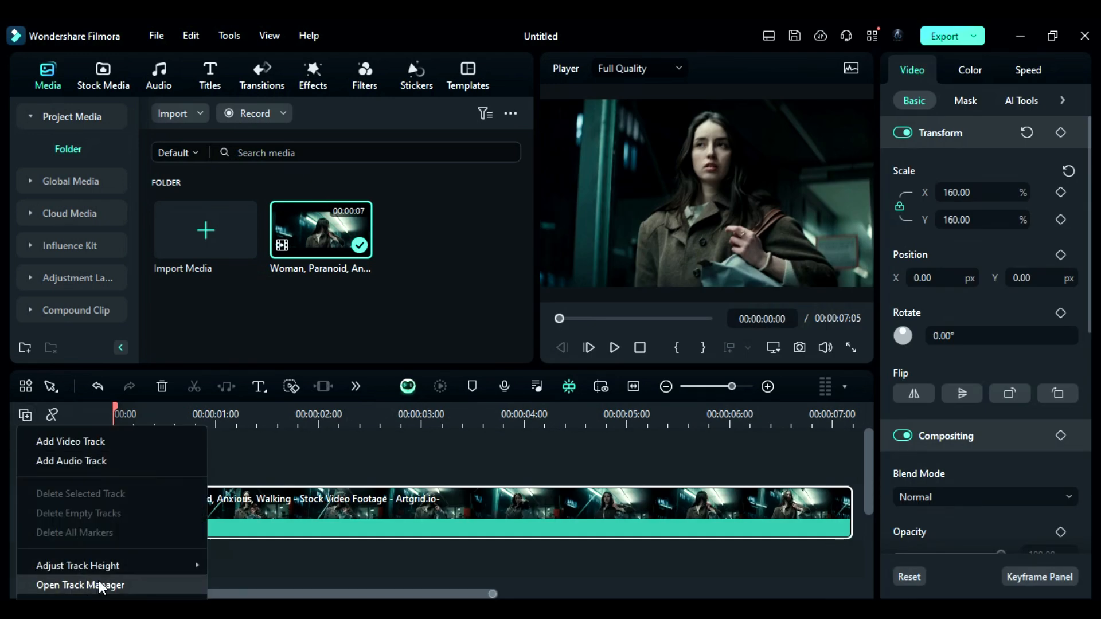
pyautogui.click(416, 75)
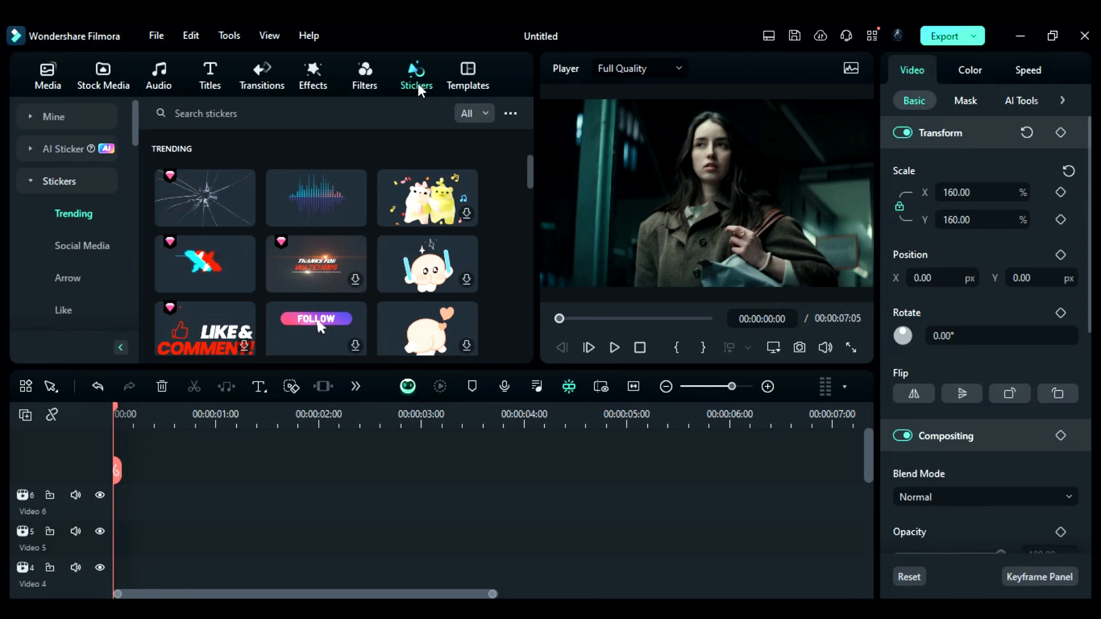
# - Search stickers for 'bro' and scroll to the broken-glass stickers
pyautogui.write('broken')
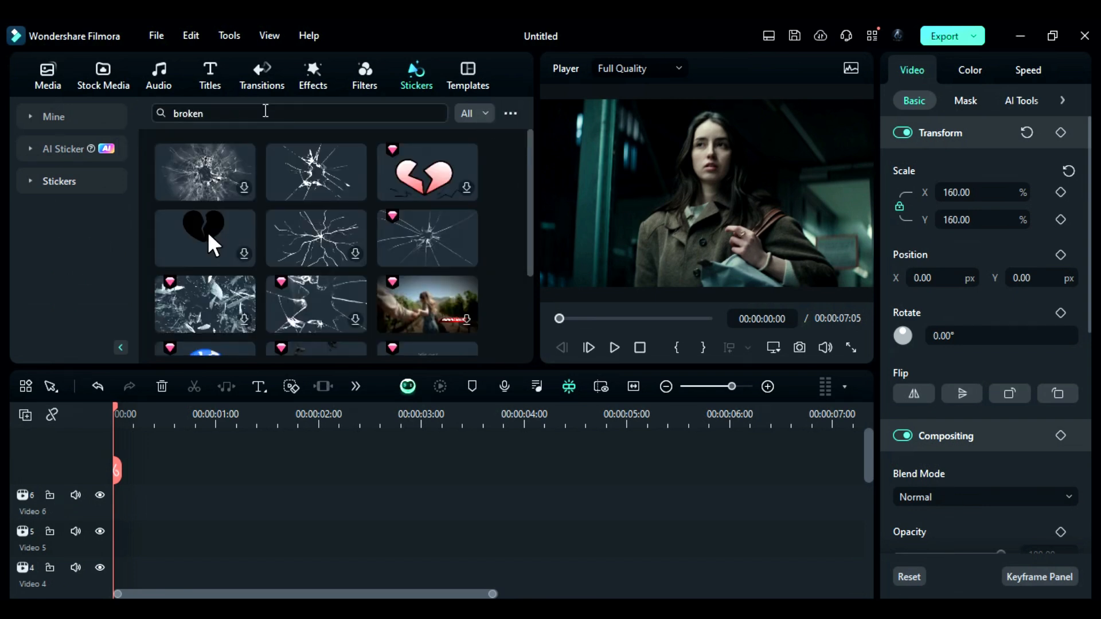
pyautogui.scroll(-3)
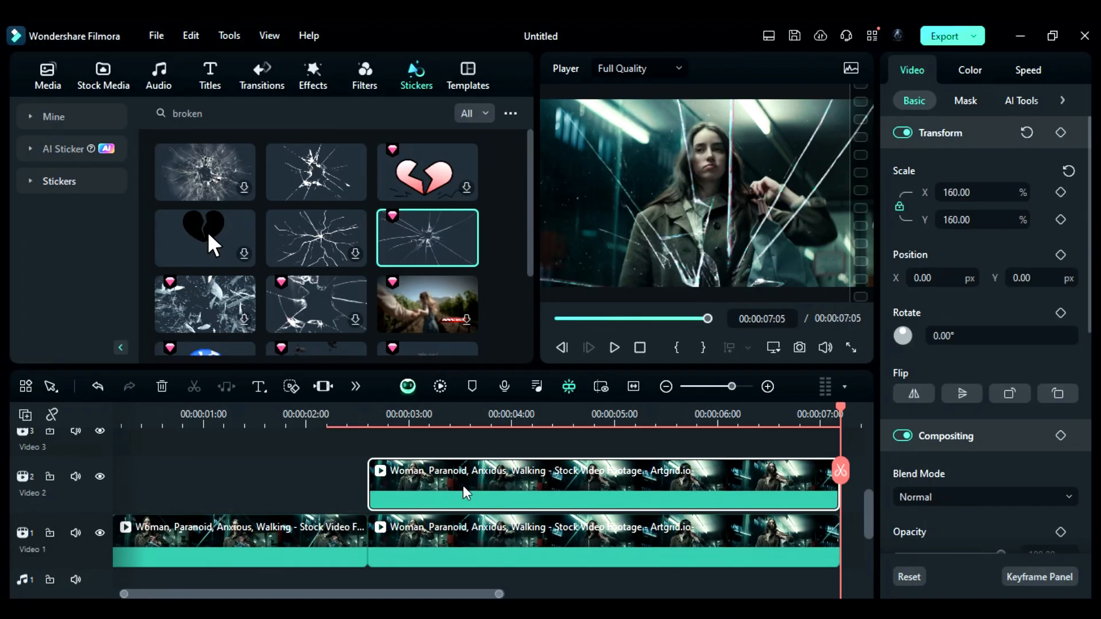
# - Set the upper clip's Scale Y to 200 and start a Draw Mask on it
pyautogui.tripleClick(982, 220)
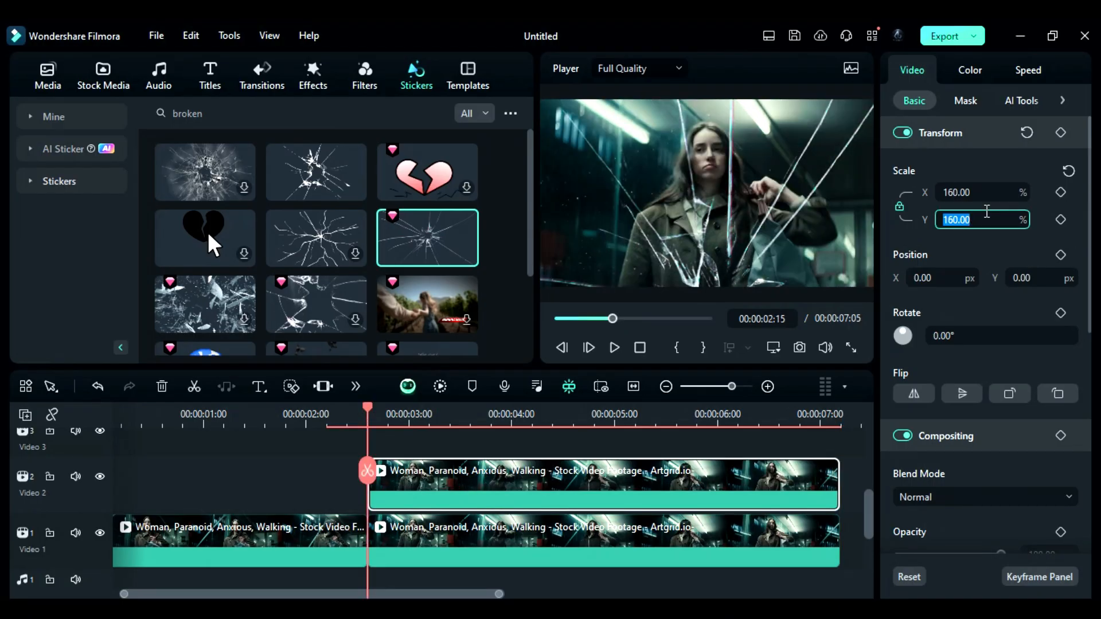
pyautogui.write('200')
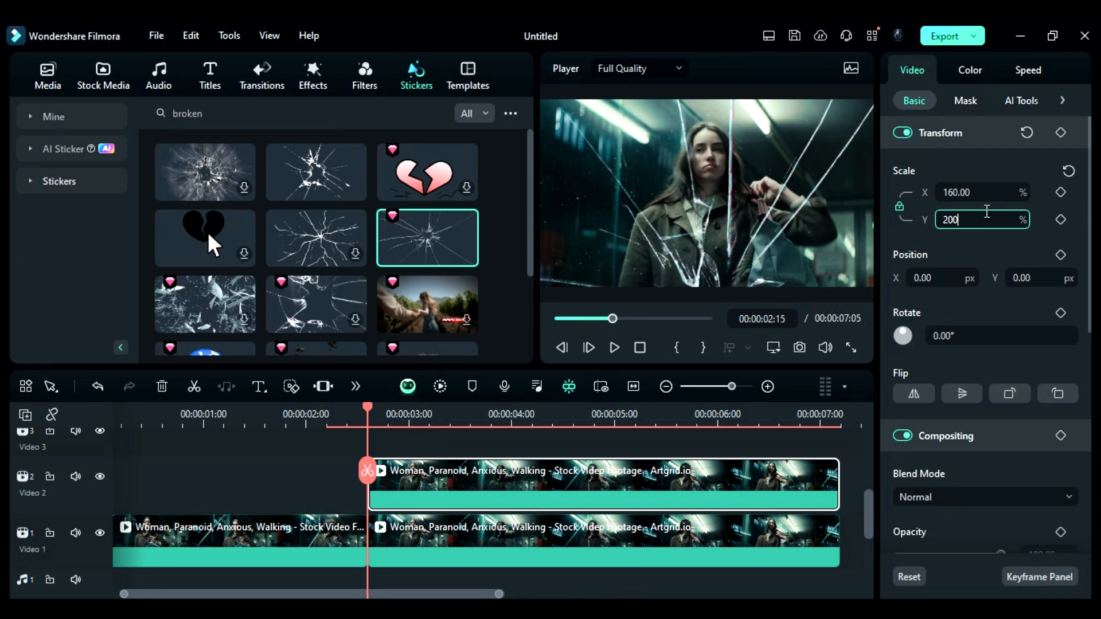
pyautogui.click(964, 100)
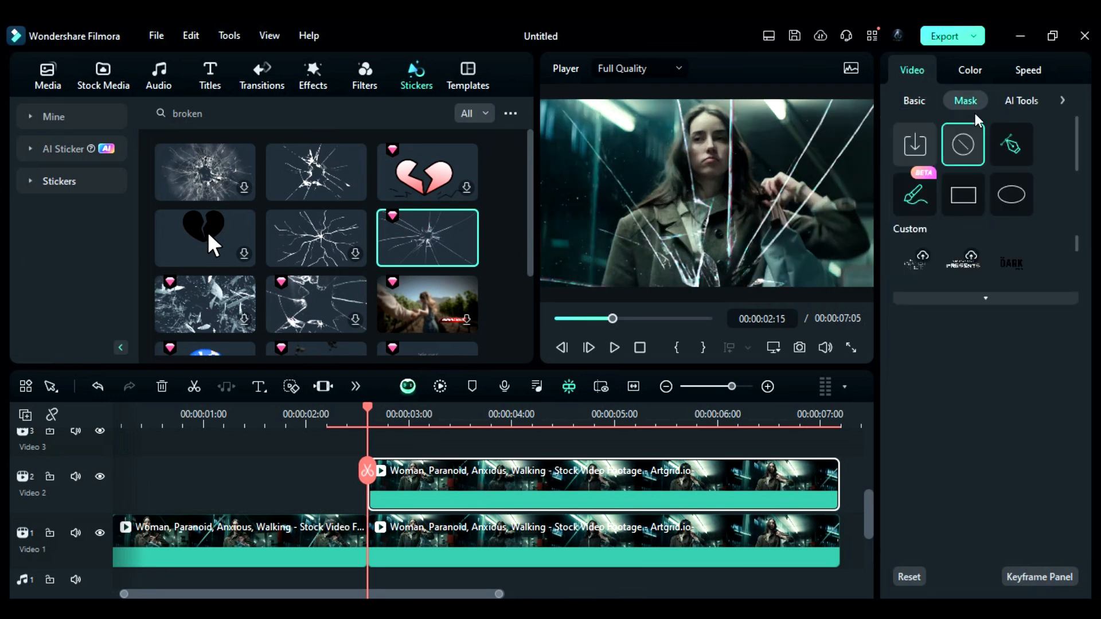
pyautogui.click(1010, 144)
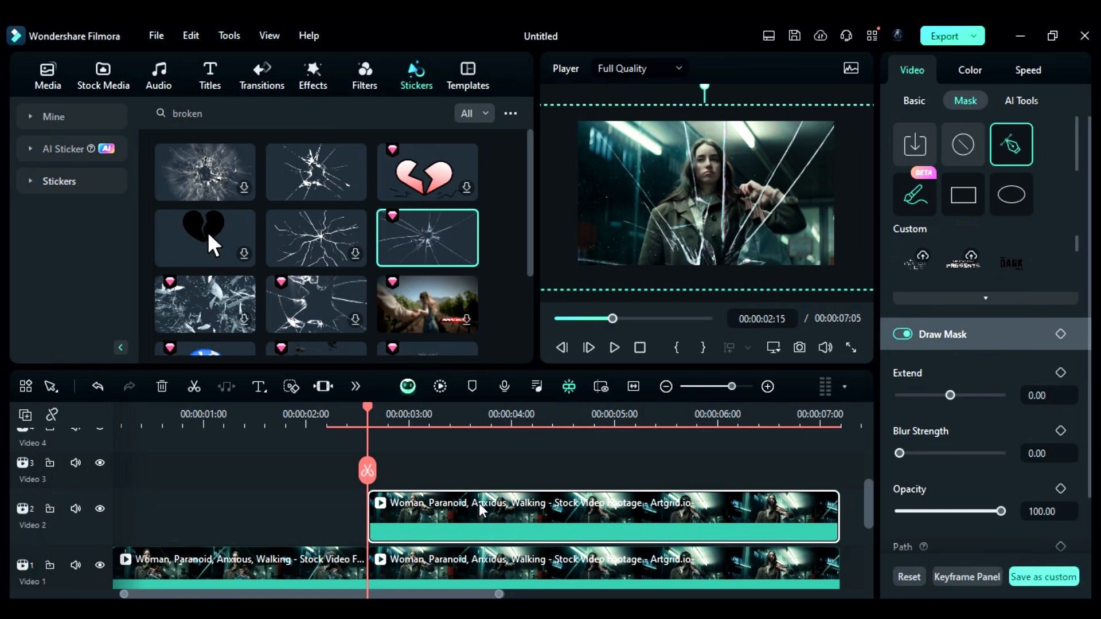
# - Copy the footage to Video 3 at 200% scale and begin tracing a shard-shaped Draw Mask
pyautogui.click(612, 347)
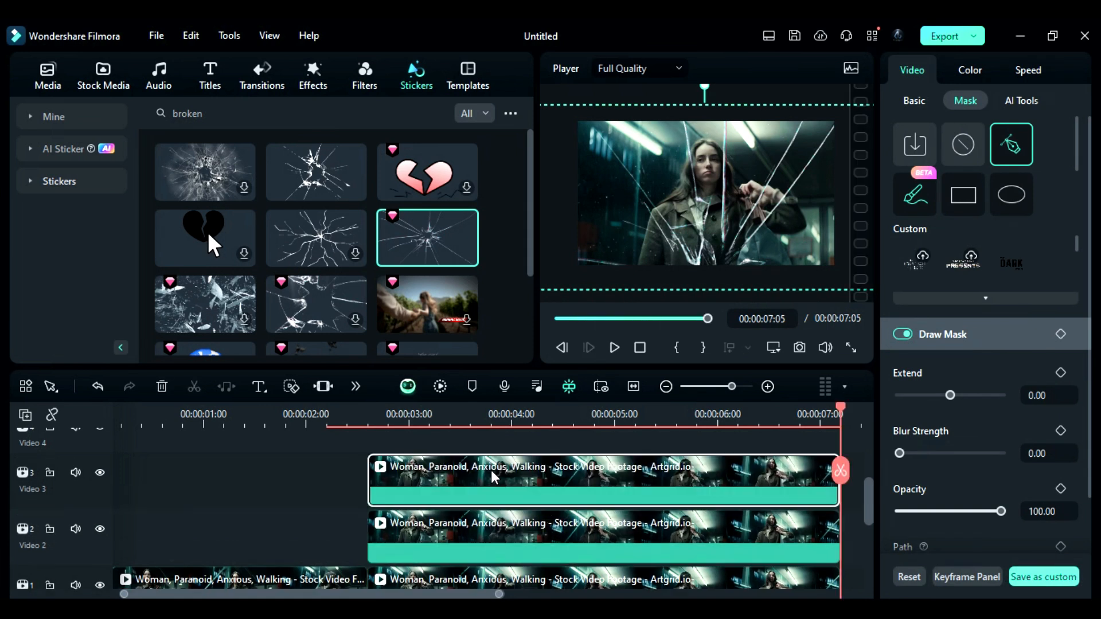
pyautogui.click(913, 101)
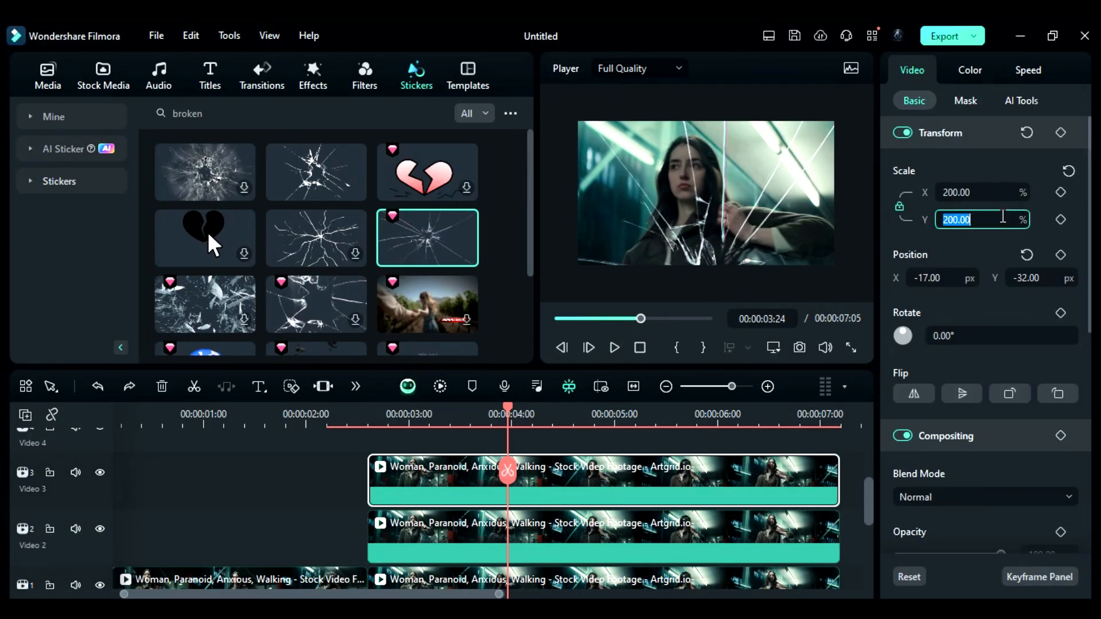
pyautogui.click(964, 100)
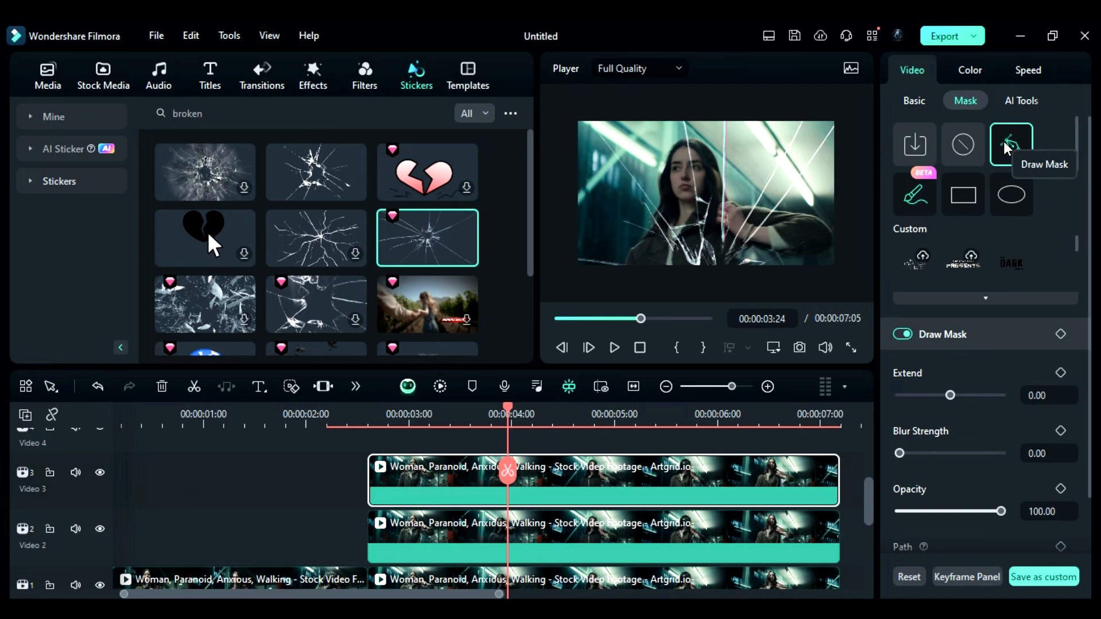
pyautogui.click(1009, 144)
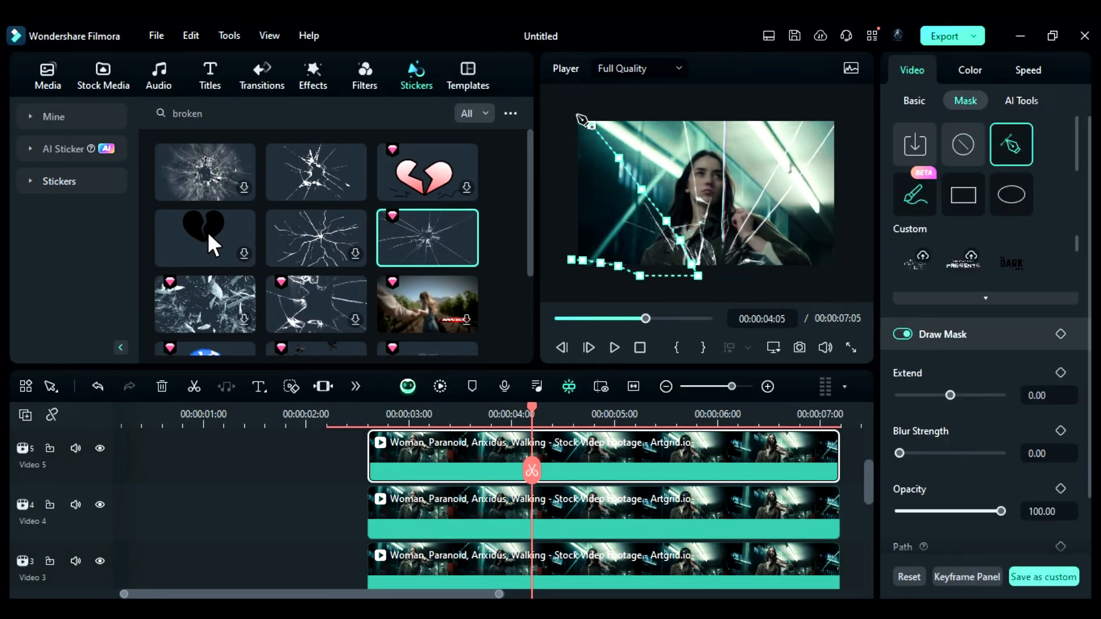
# - Make the shatter sticker a compound clip named Glass with Hard Light blend mode
pyautogui.rightClick(449, 470)
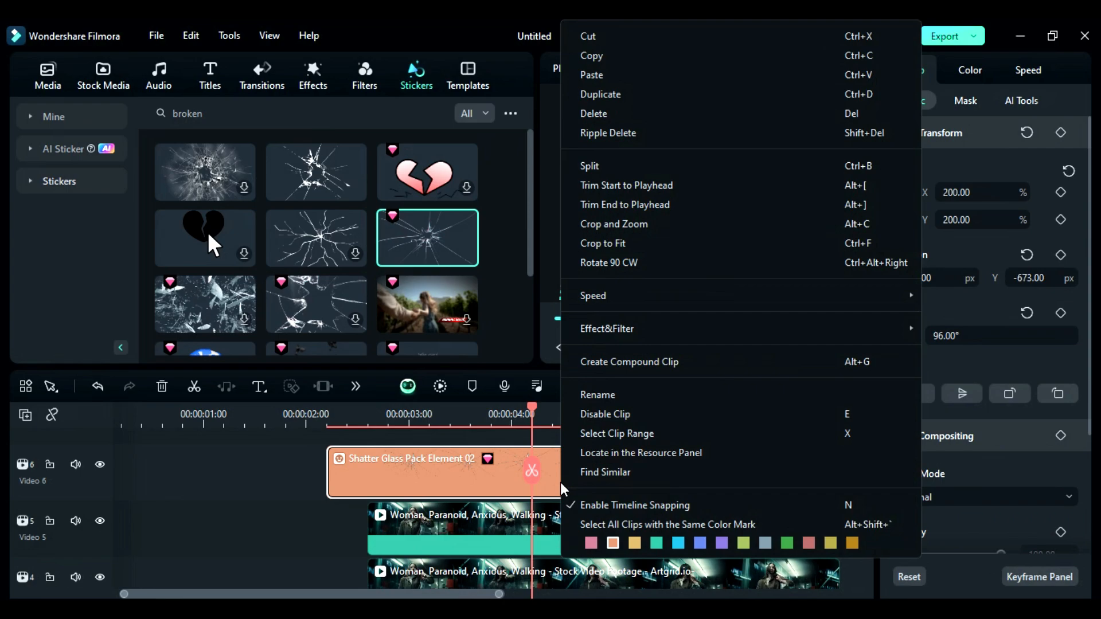
pyautogui.click(628, 362)
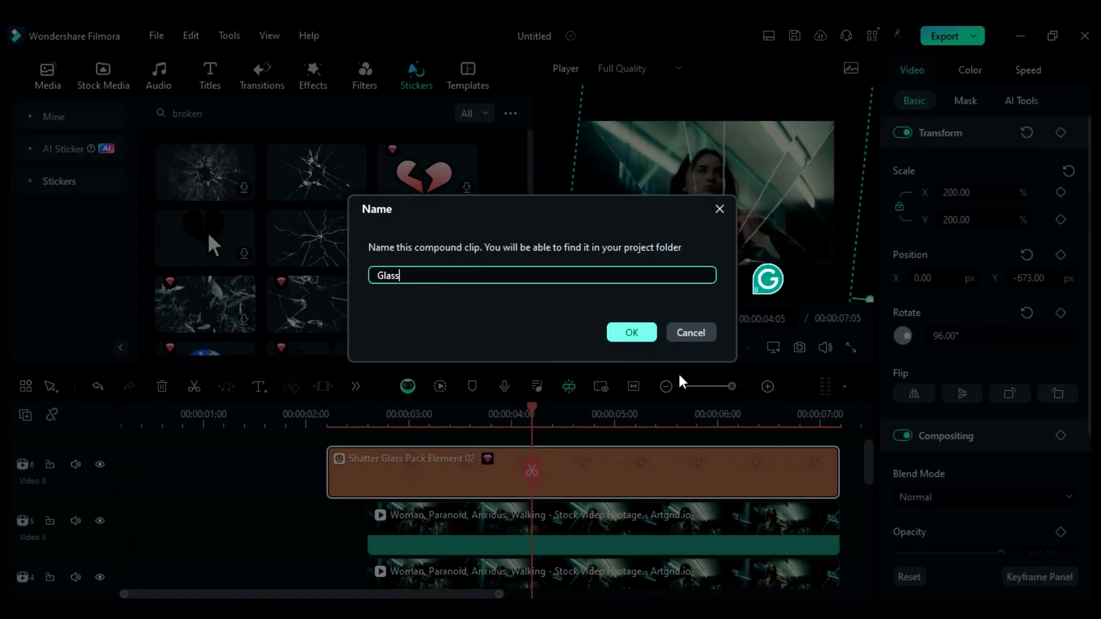
pyautogui.click(630, 332)
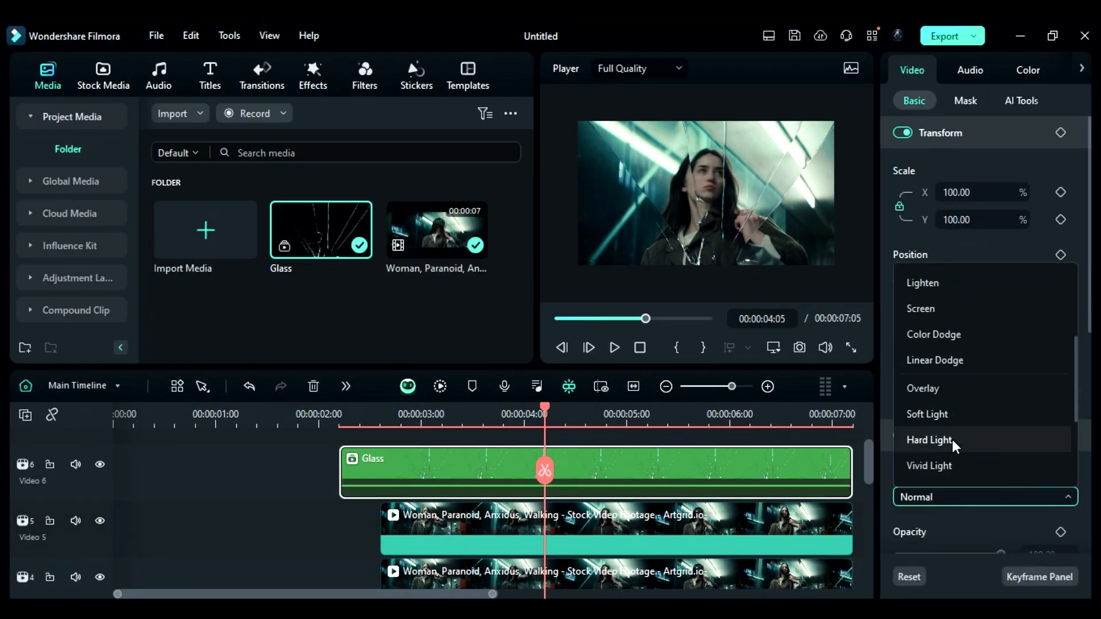
pyautogui.click(928, 440)
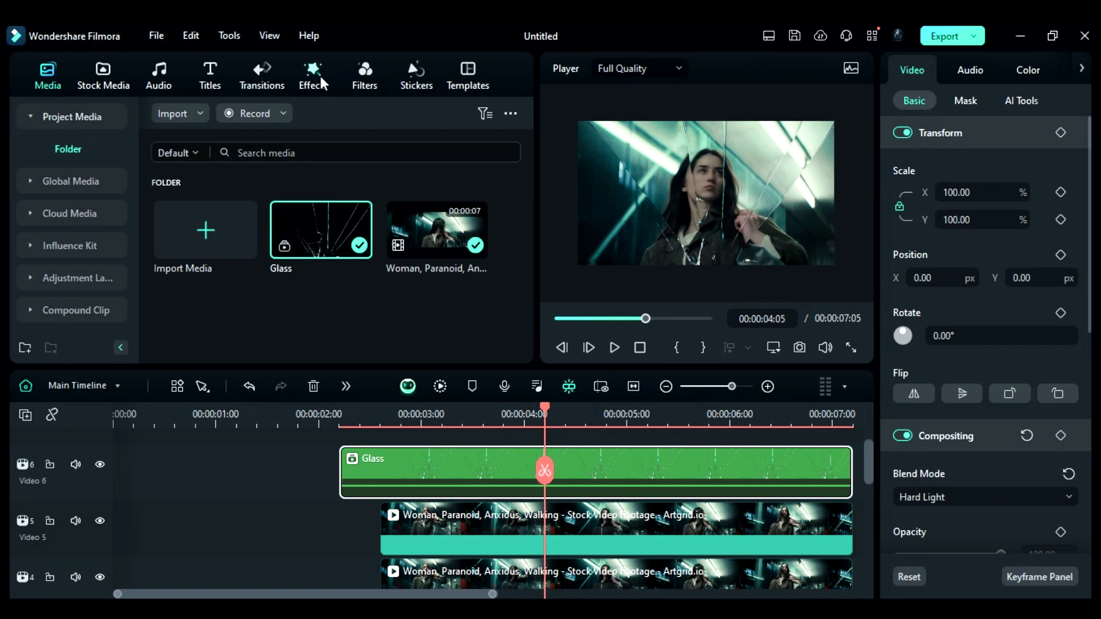
# - Add BCC Plus Glow to Glass with Mix with Original 35 and expand the glow settings
pyautogui.click(313, 75)
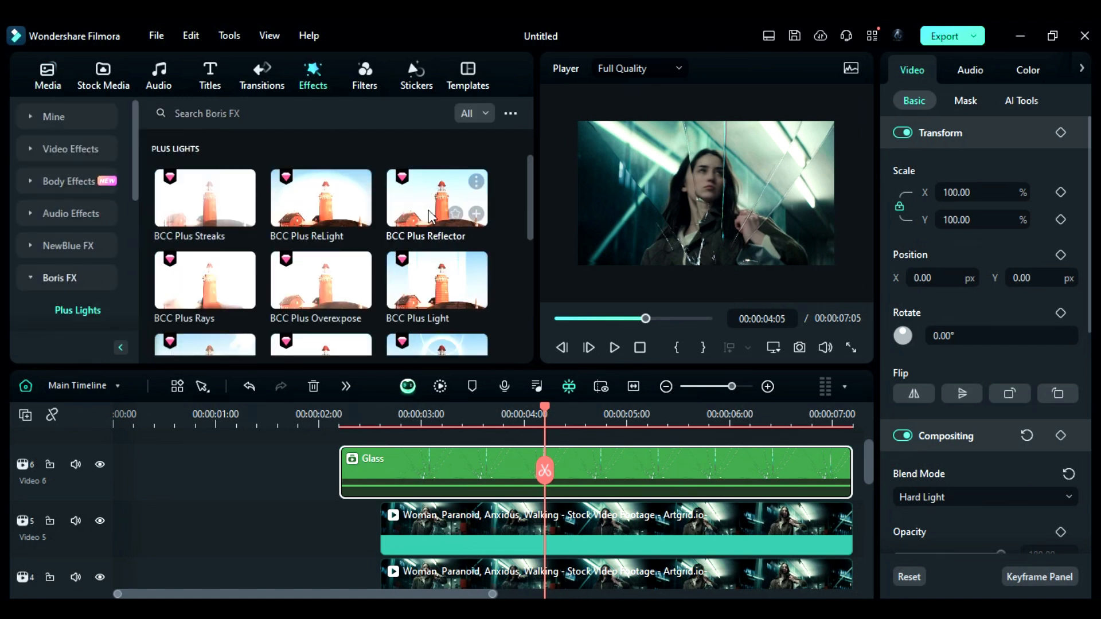
pyautogui.scroll(-3)
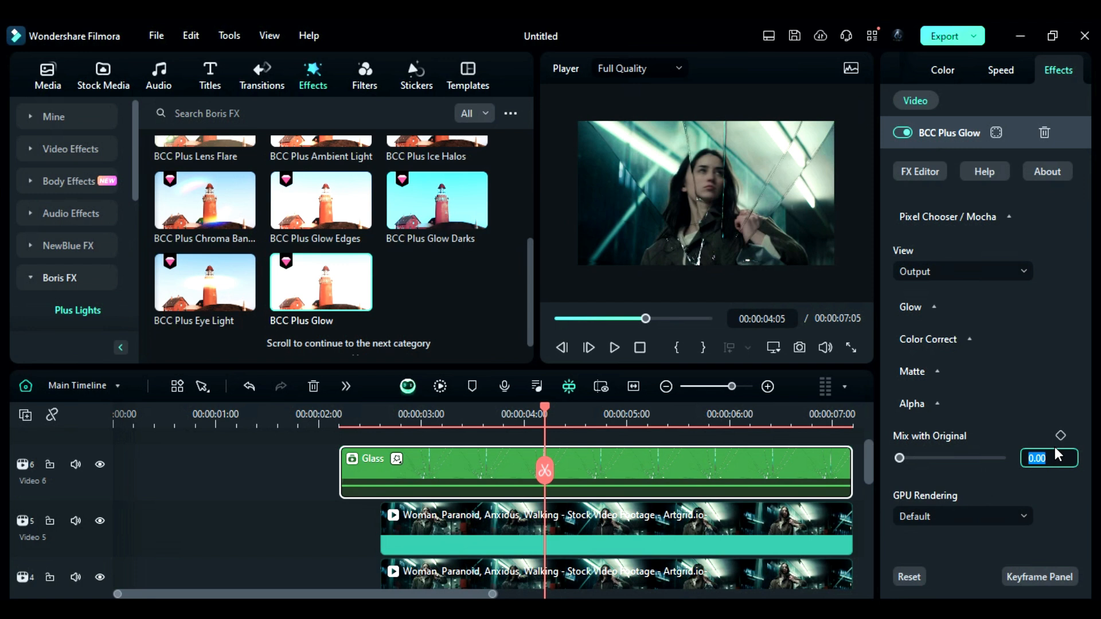
pyautogui.write('35.00')
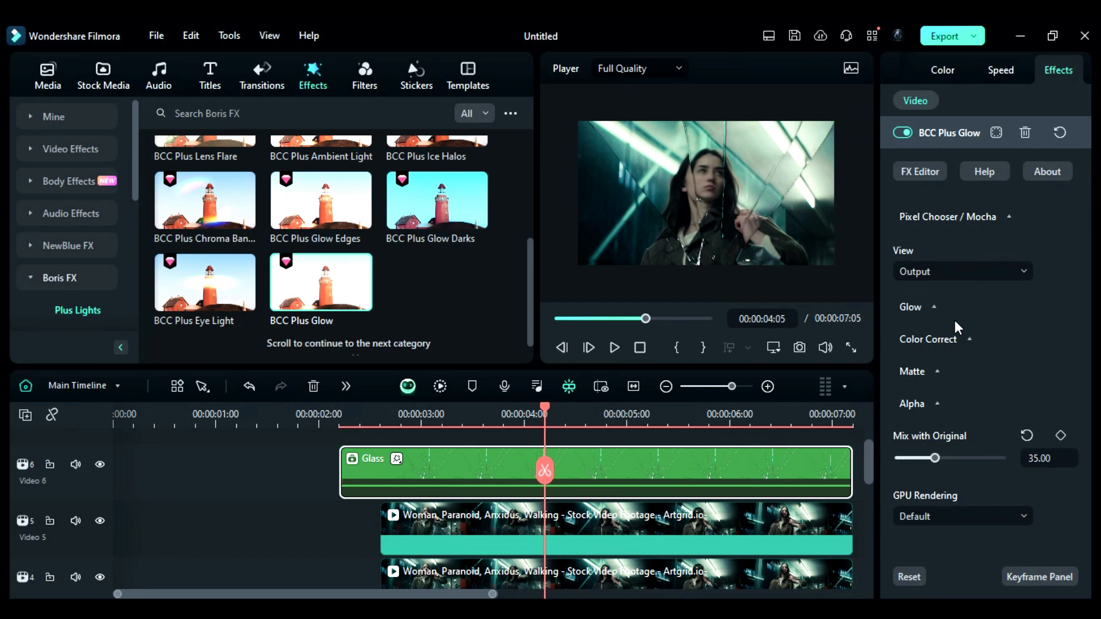
pyautogui.click(911, 307)
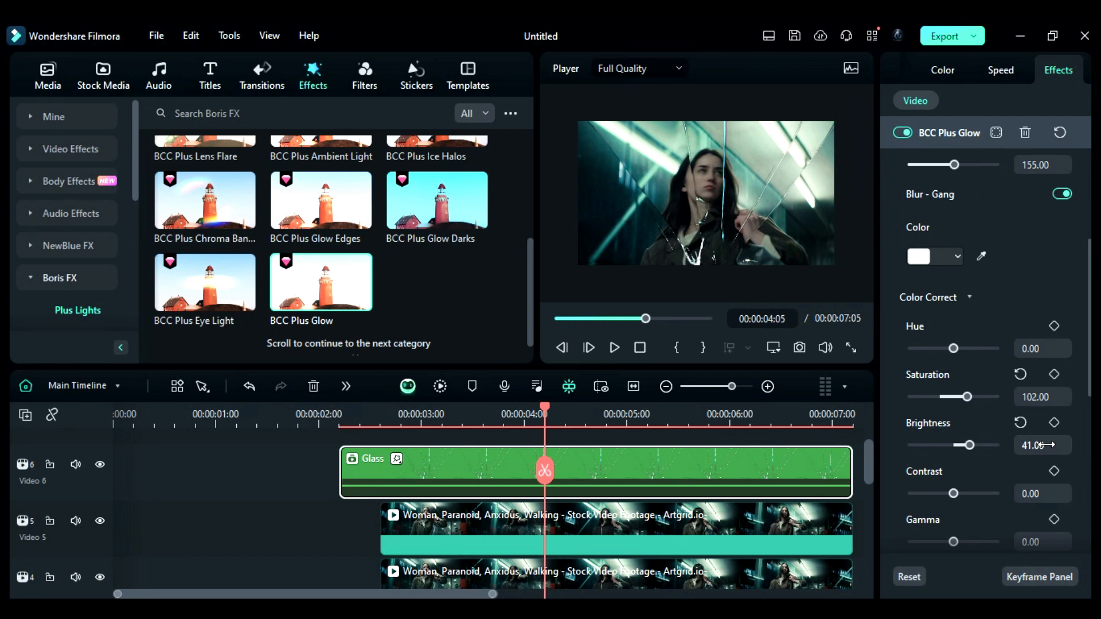
pyautogui.moveTo(992, 446)
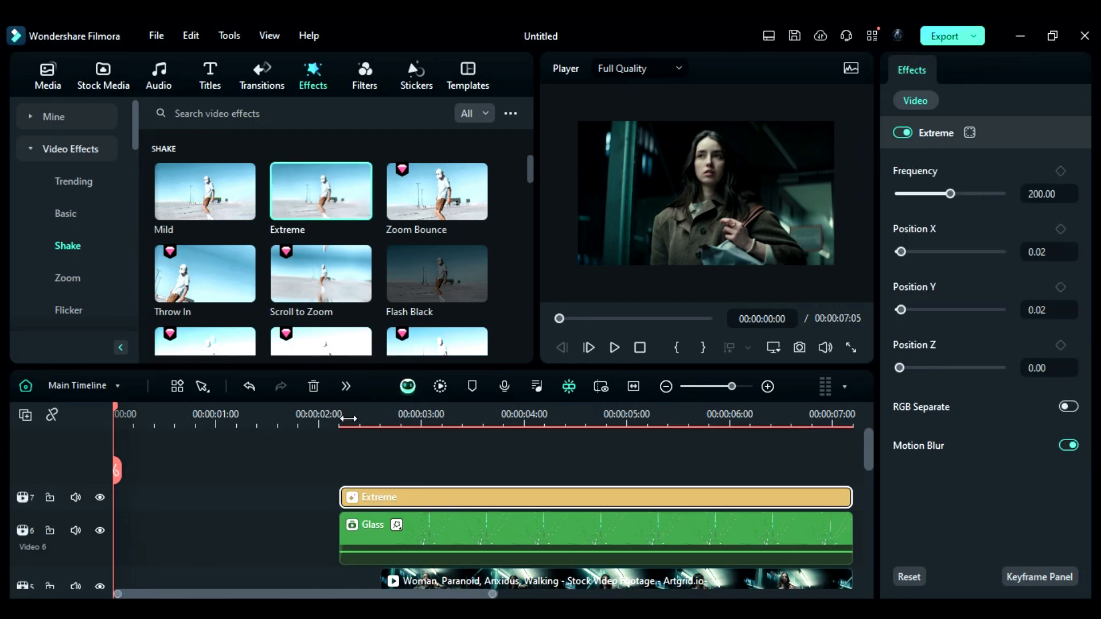
# - Place the Extreme shake effect on a track above Glass from 00:00:02:15
pyautogui.click(397, 414)
pyautogui.write('flash')
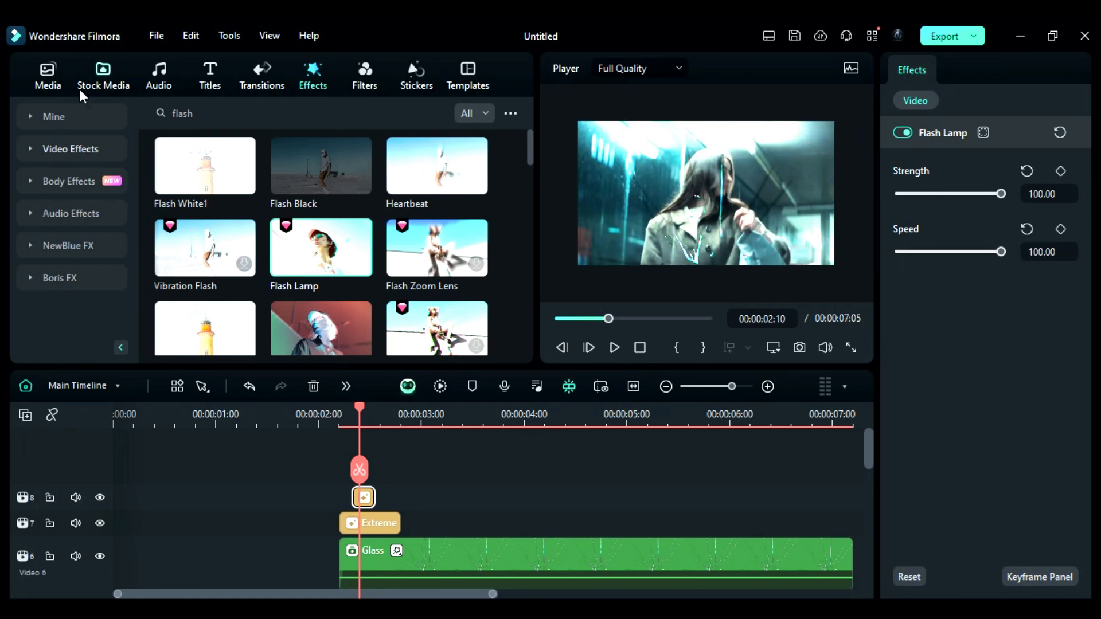
# - Return to the Media library after adding the Flash Lamp flash
pyautogui.click(47, 75)
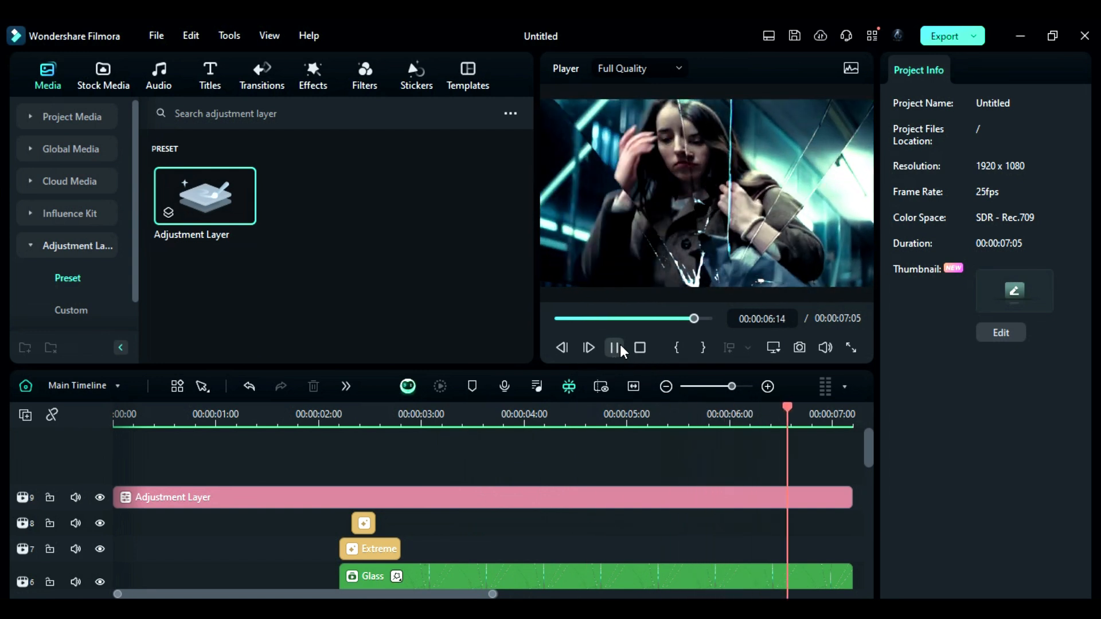
# - Play back the finished shatter sequence and stop the preview
pyautogui.click(614, 347)
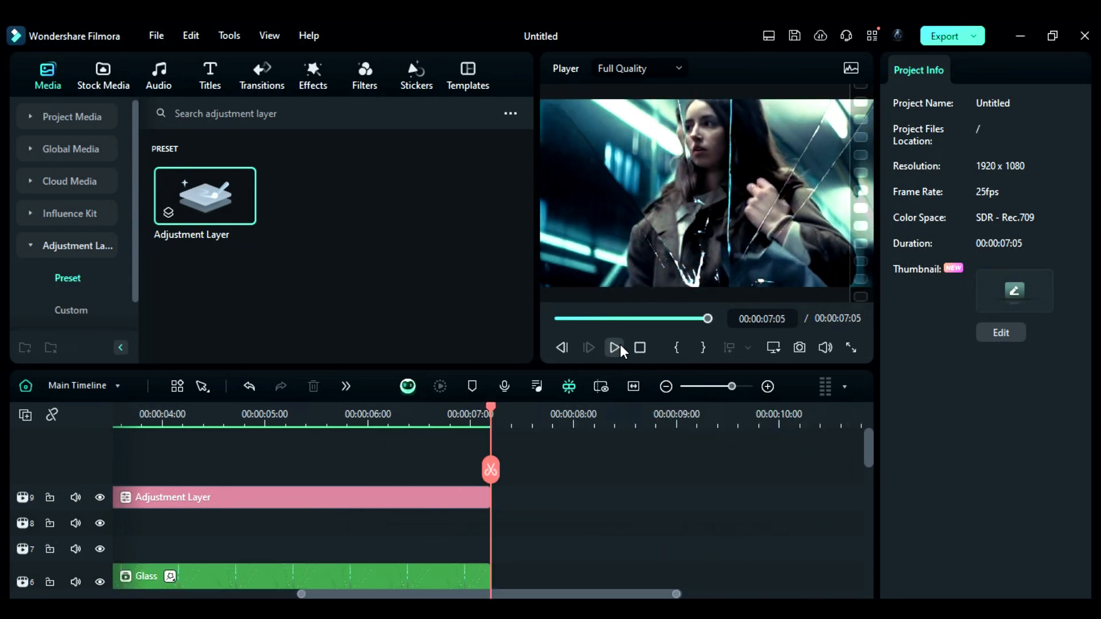